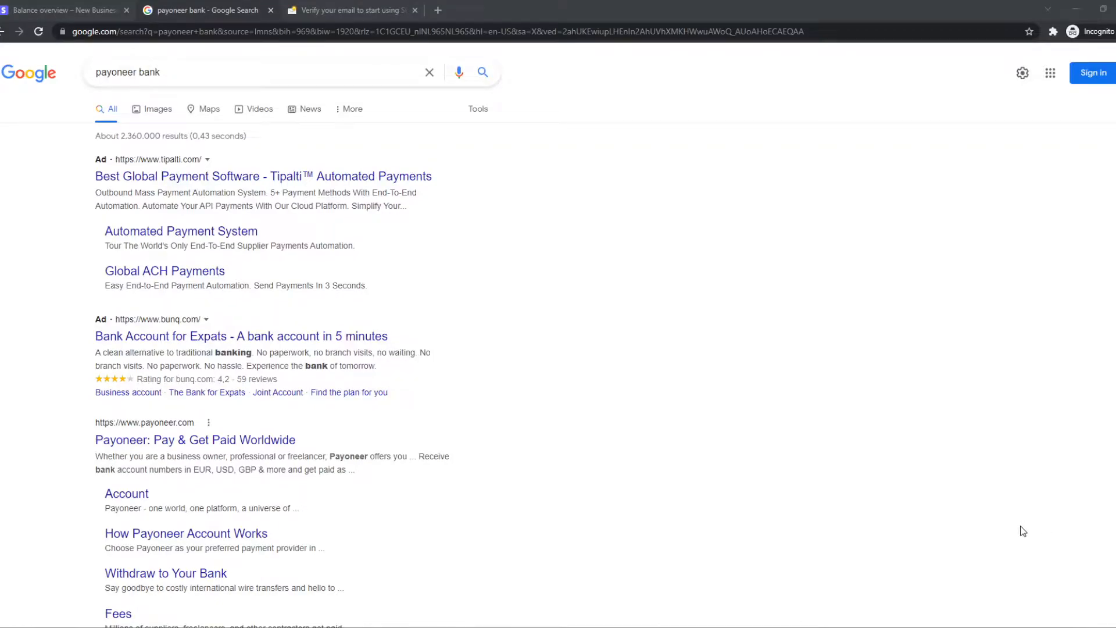
pyautogui.moveTo(955, 505)
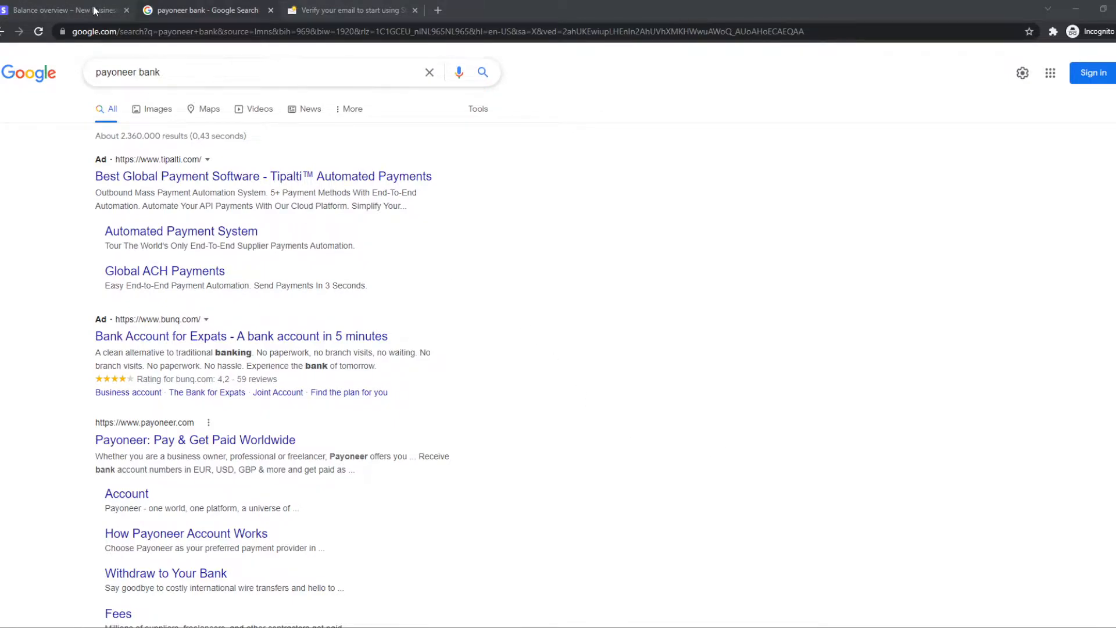
# Step: Return to the Stripe tab and go to Payments, then the Balances overview
pyautogui.click(64, 10)
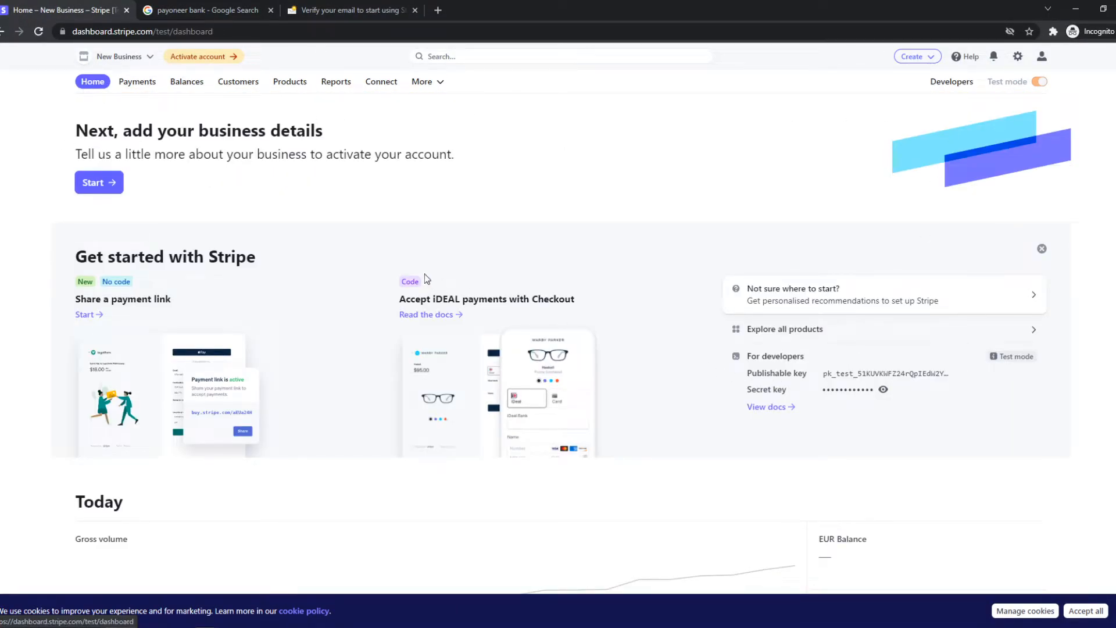
pyautogui.moveTo(162, 108)
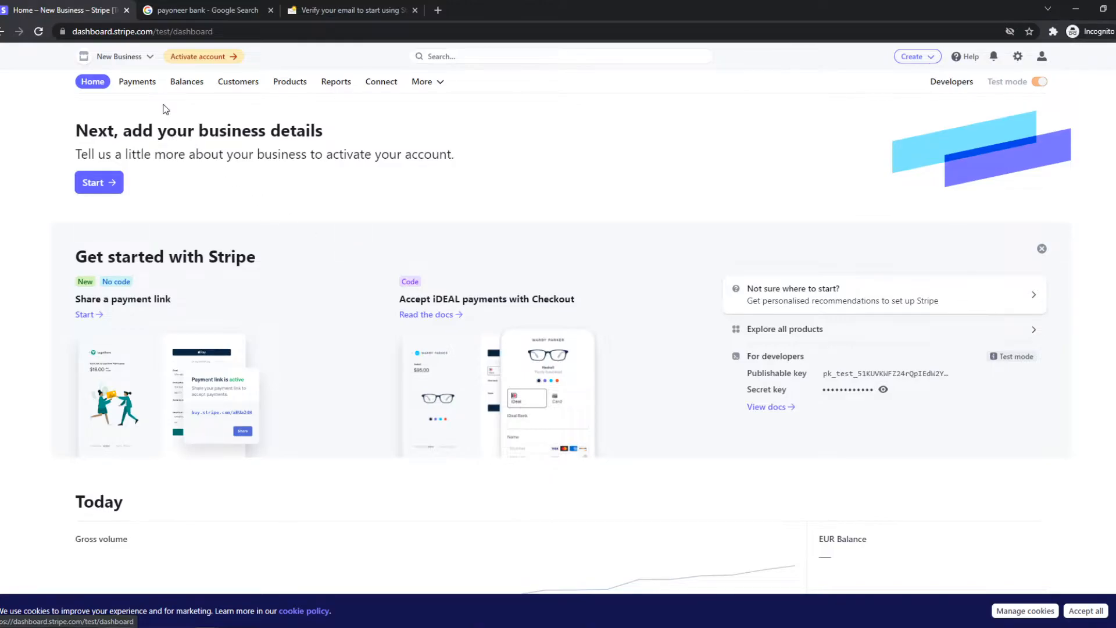
pyautogui.click(137, 81)
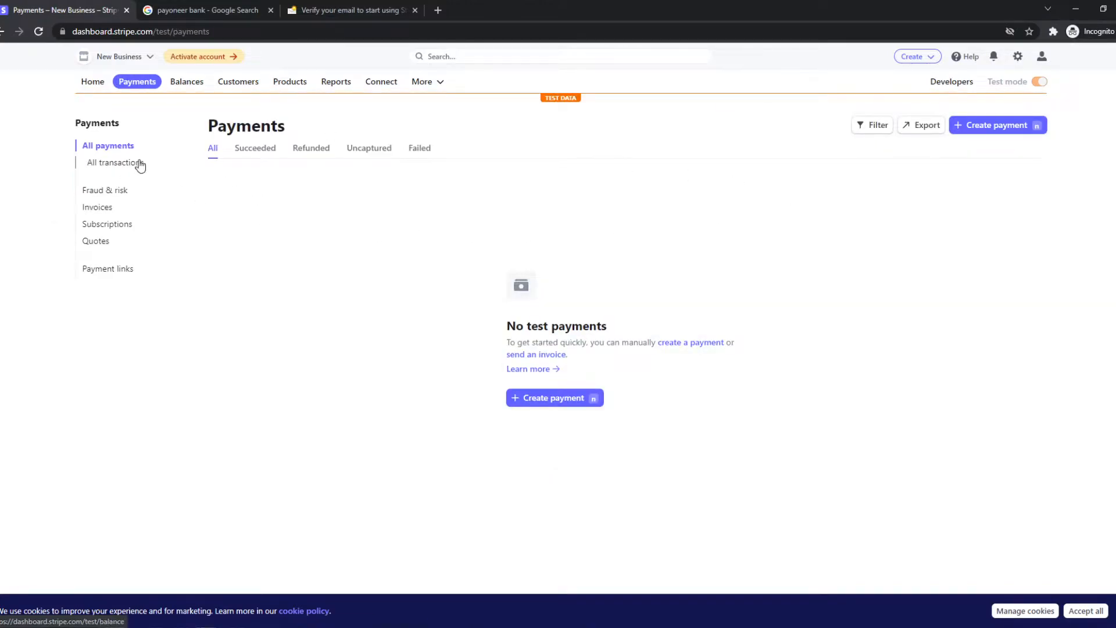
pyautogui.click(186, 81)
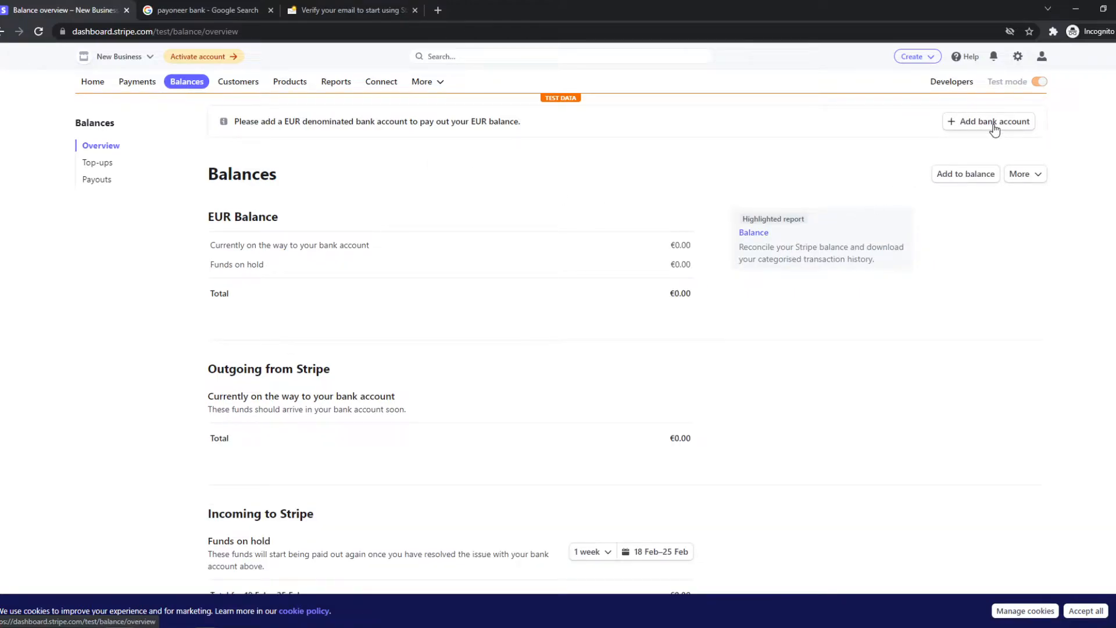
# Step: Start a new payout bank account and set its currency to USD - US Dollar
pyautogui.click(988, 121)
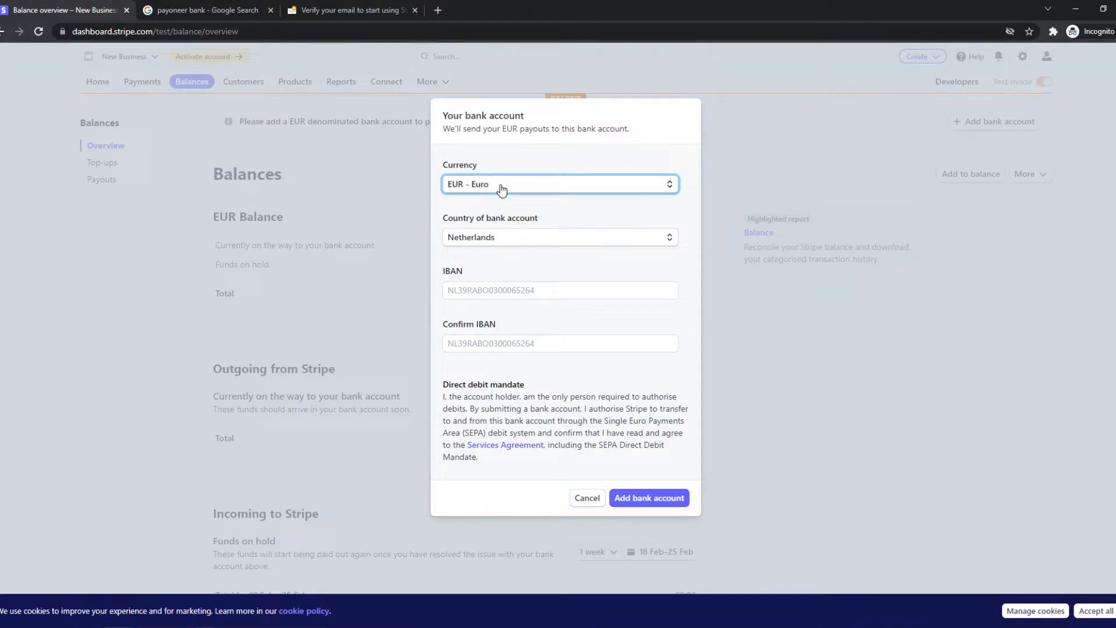
pyautogui.click(559, 184)
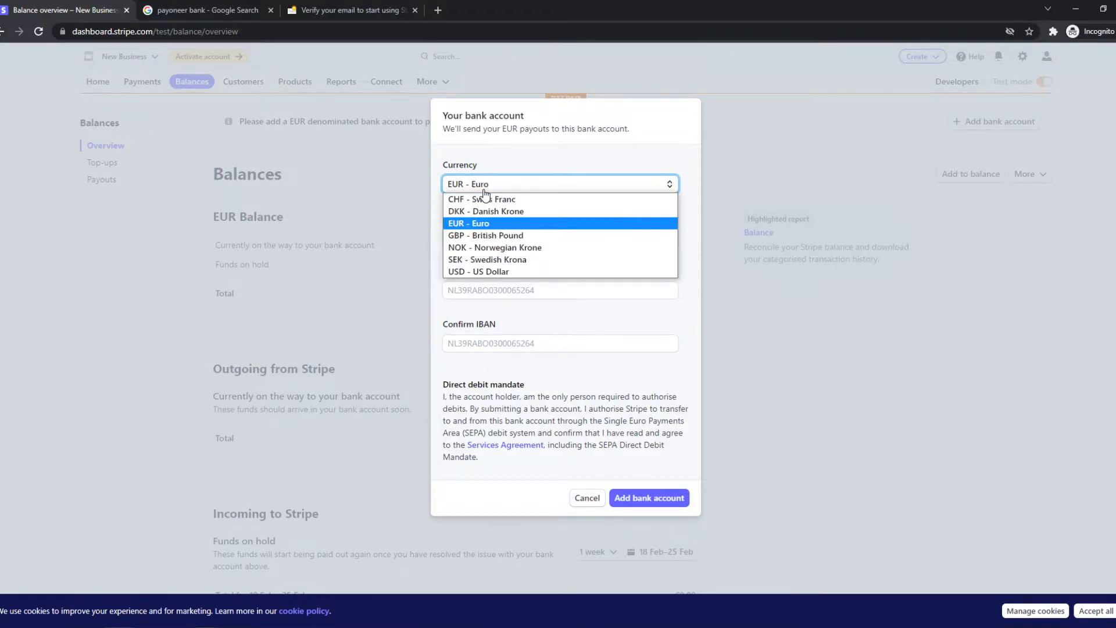
pyautogui.click(478, 272)
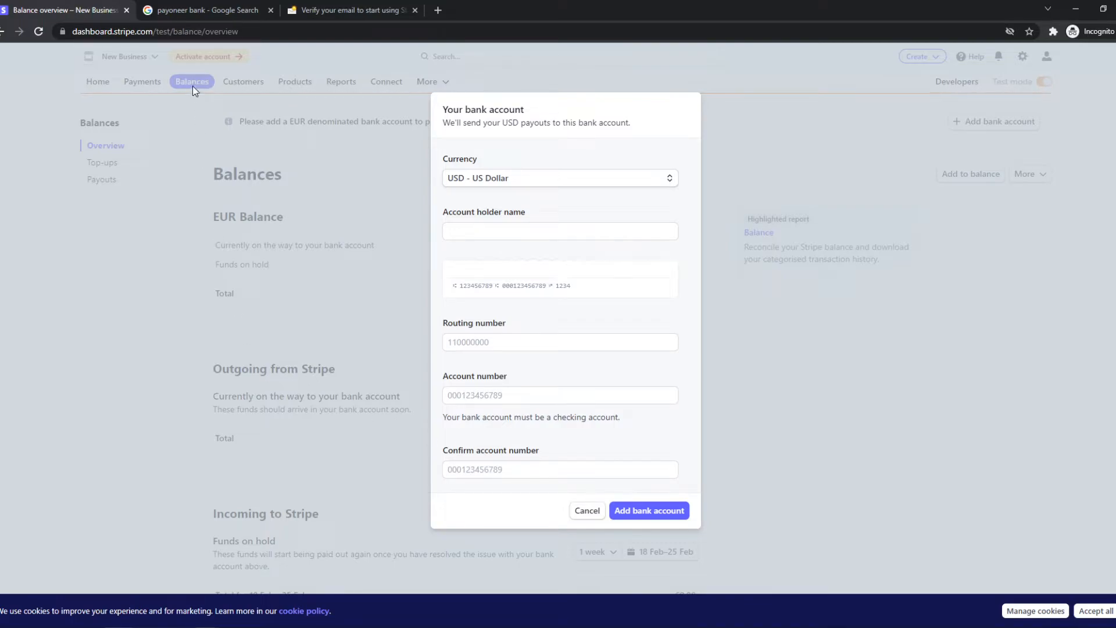
pyautogui.moveTo(270, 339)
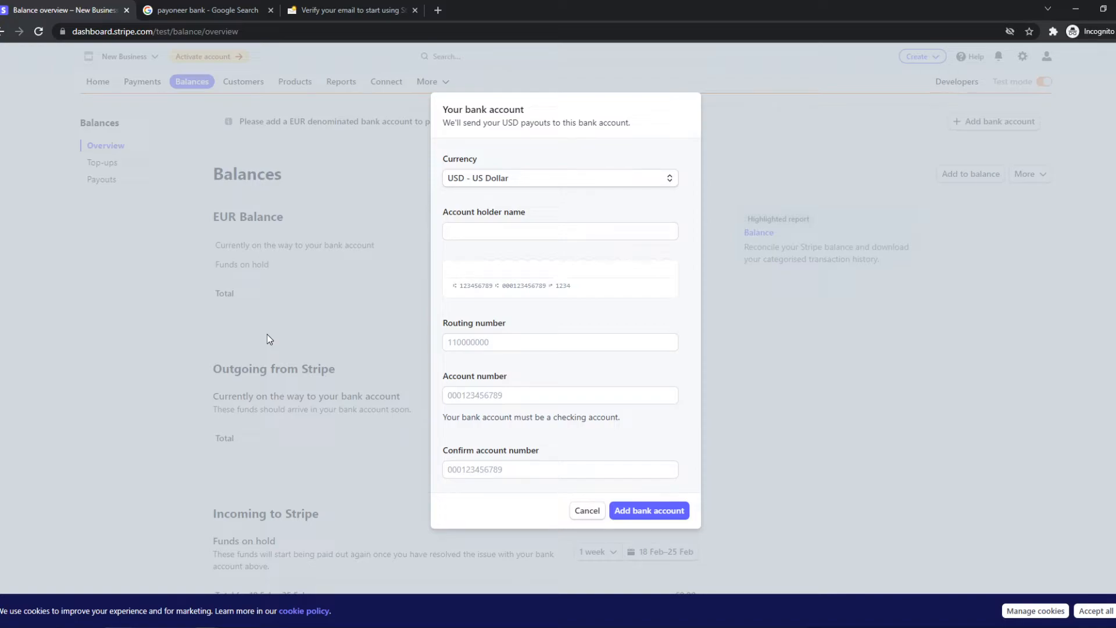
pyautogui.moveTo(340, 276)
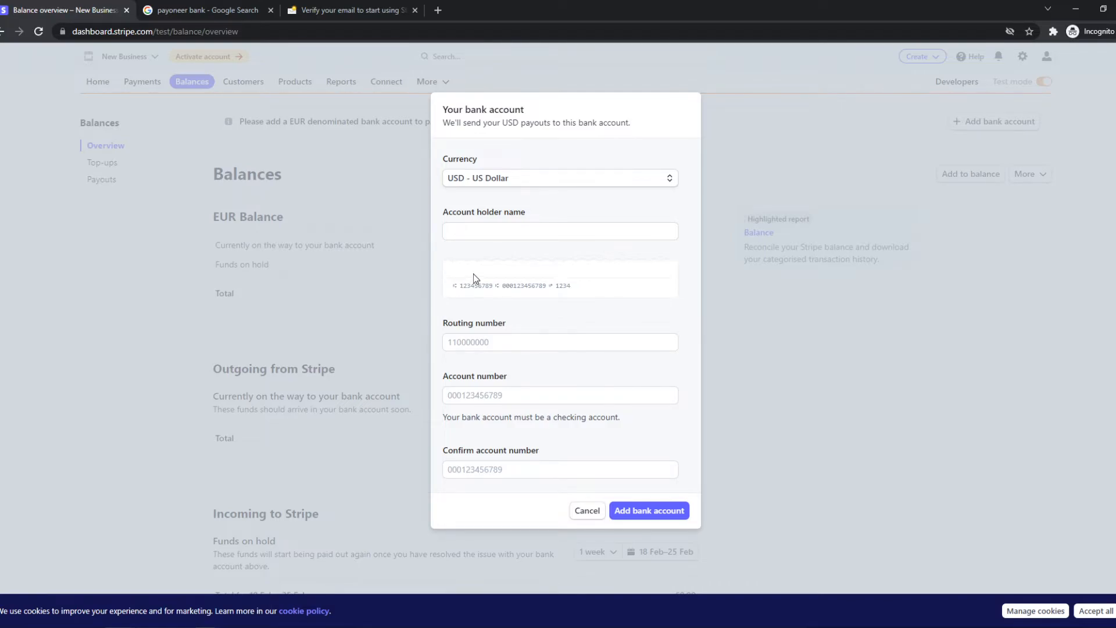
pyautogui.moveTo(501, 317)
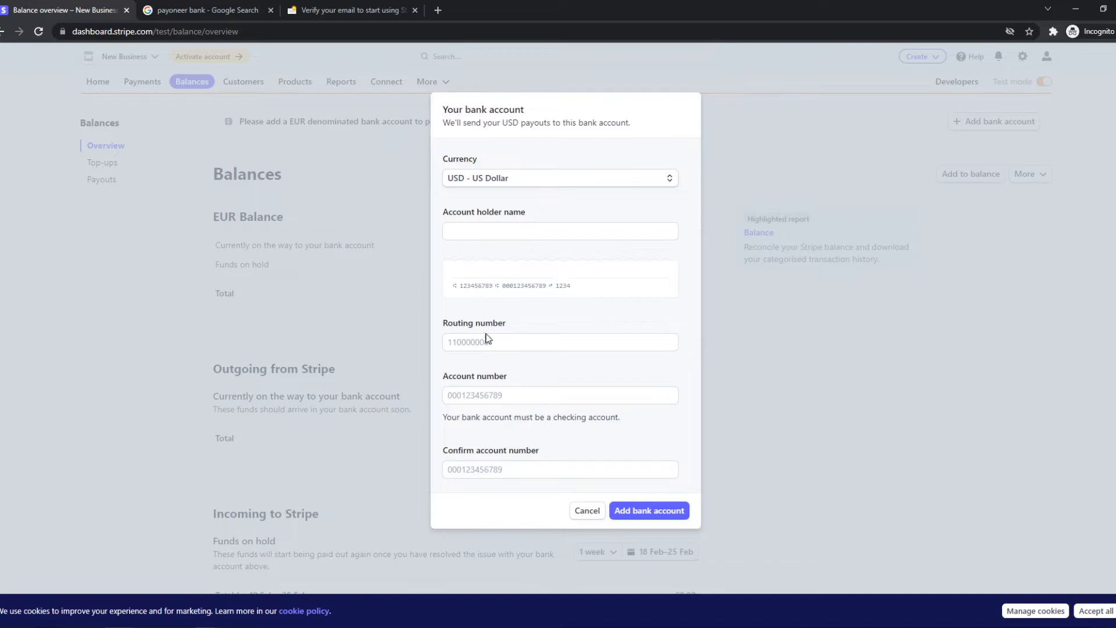
pyautogui.click(560, 342)
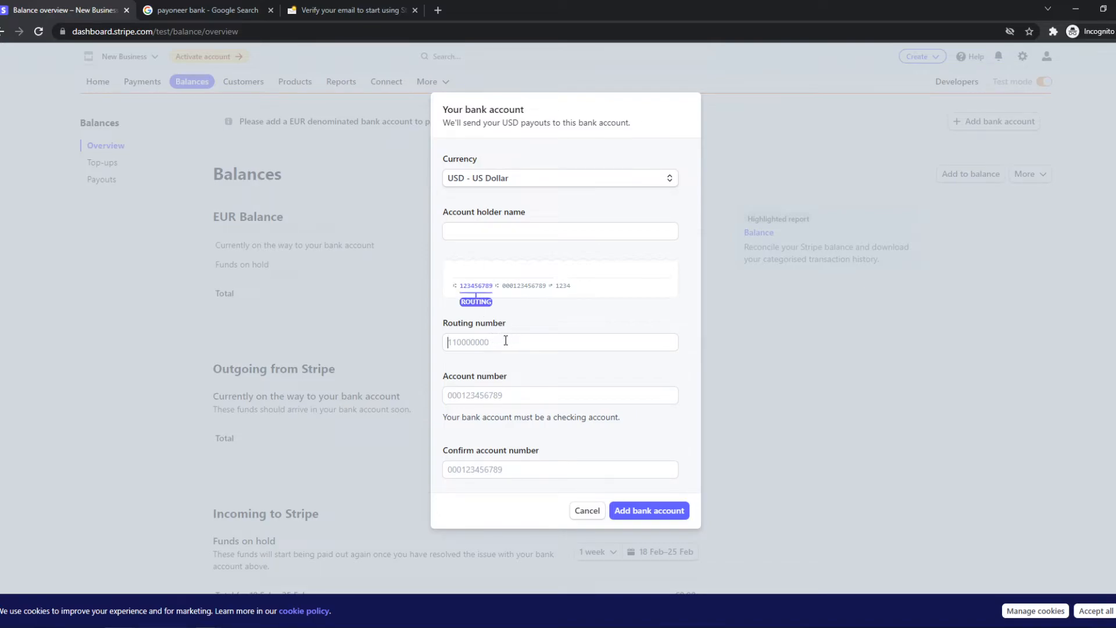
pyautogui.click(559, 396)
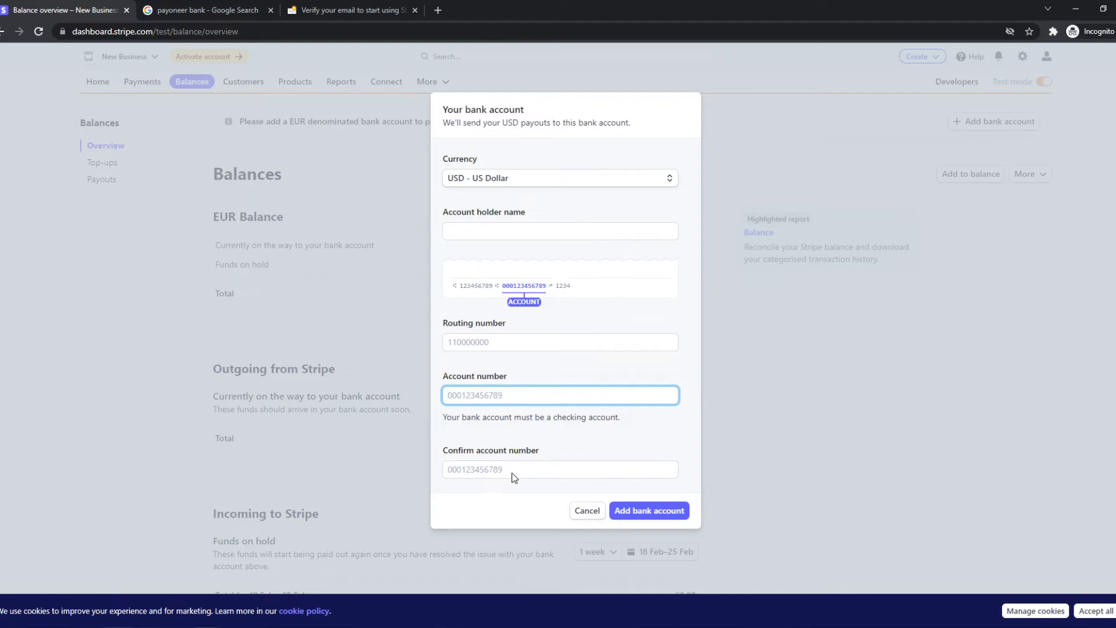
pyautogui.moveTo(503, 389)
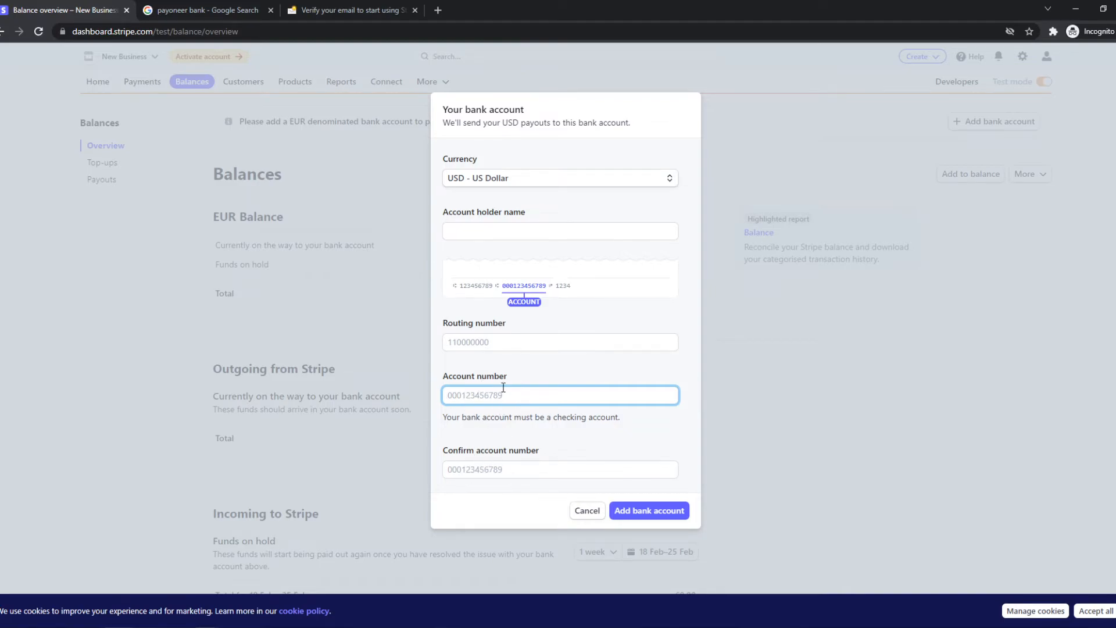